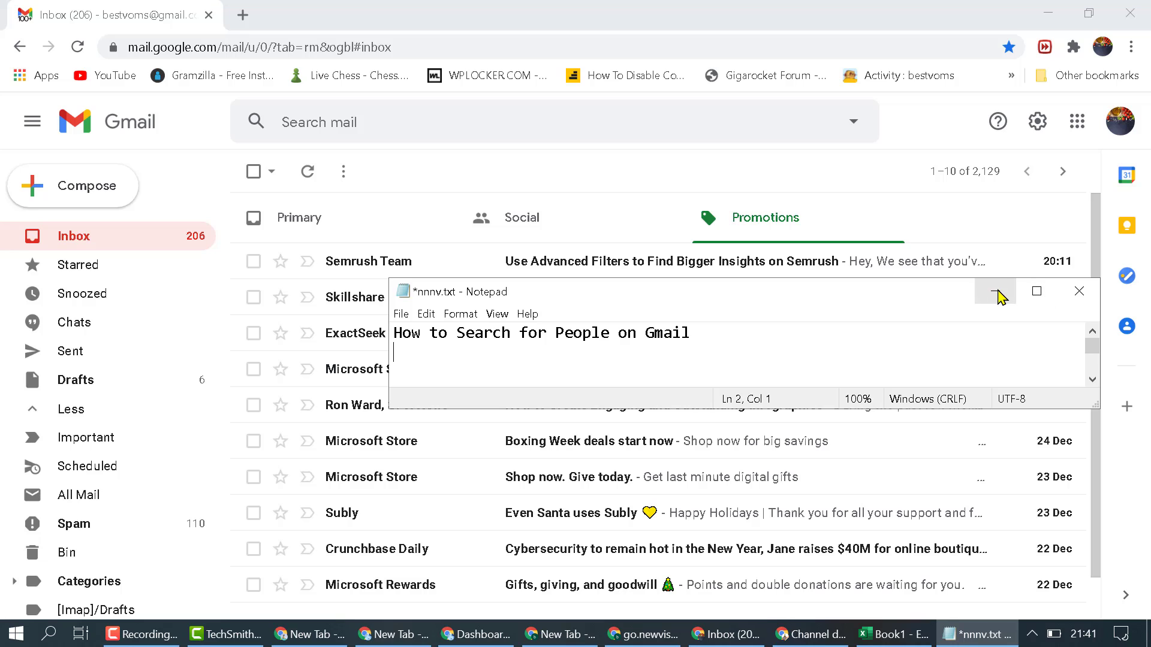
Minimize the Notepad note so the Promotions inbox is fully visible.
click(995, 290)
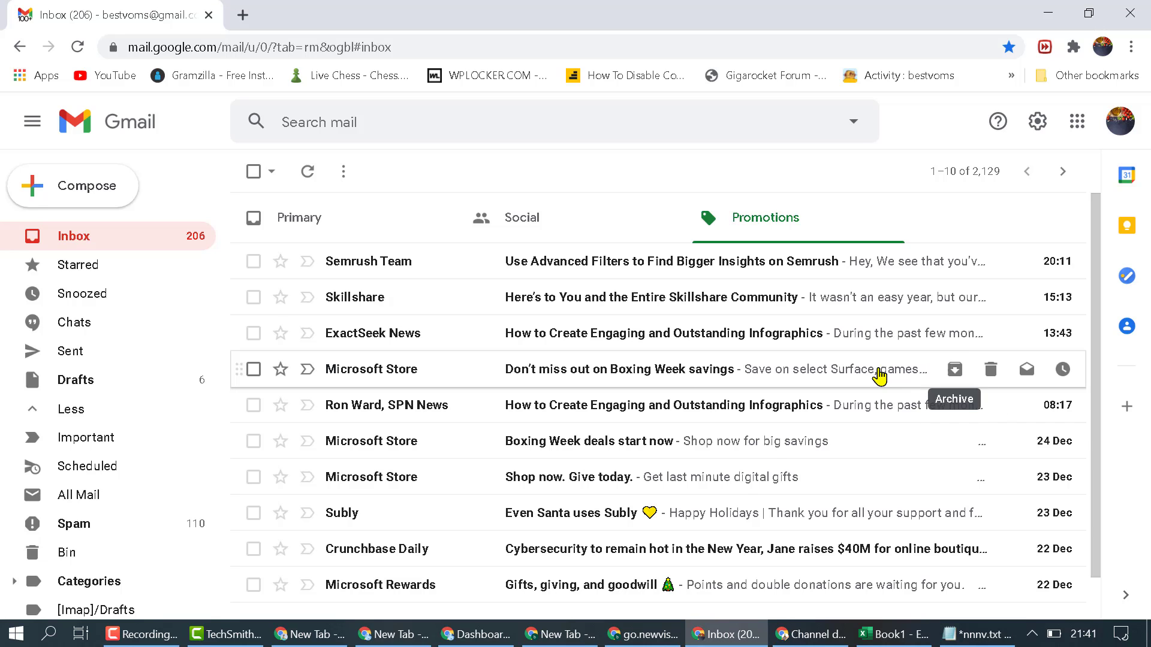
mouse_move(364, 289)
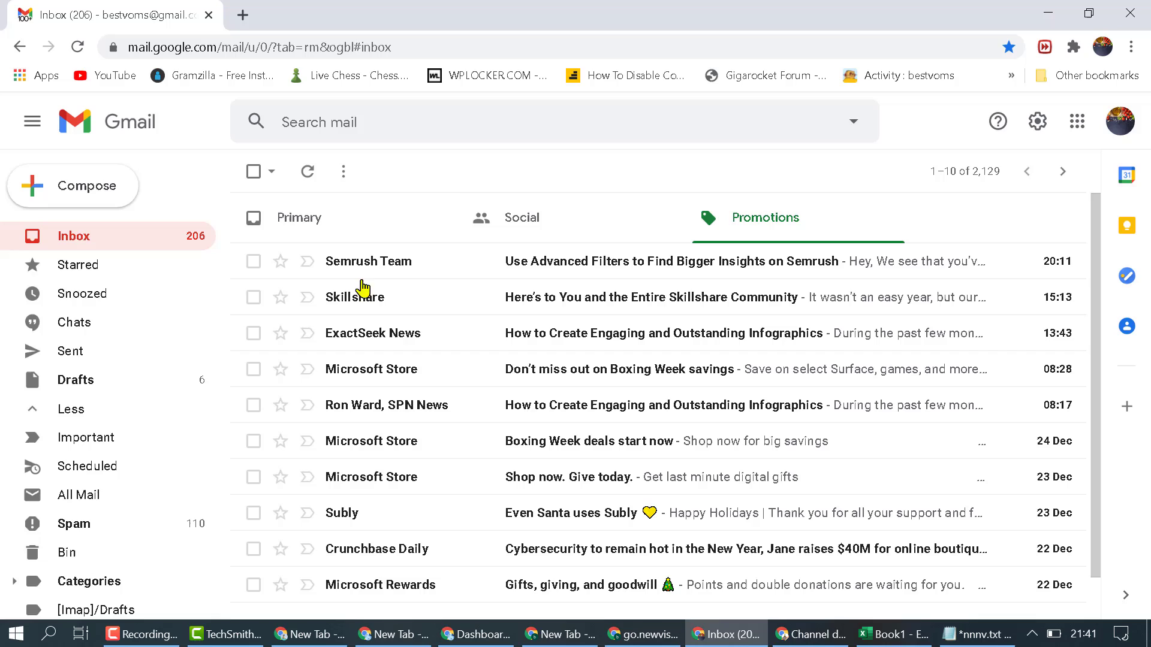
mouse_move(323, 137)
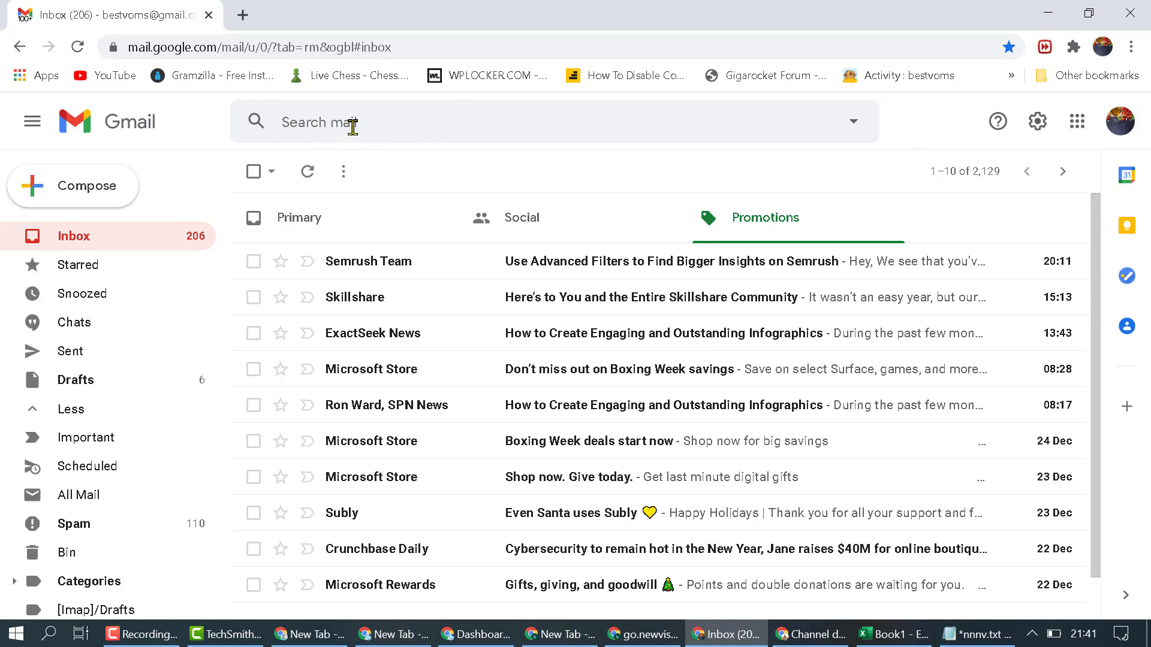
mouse_move(301, 122)
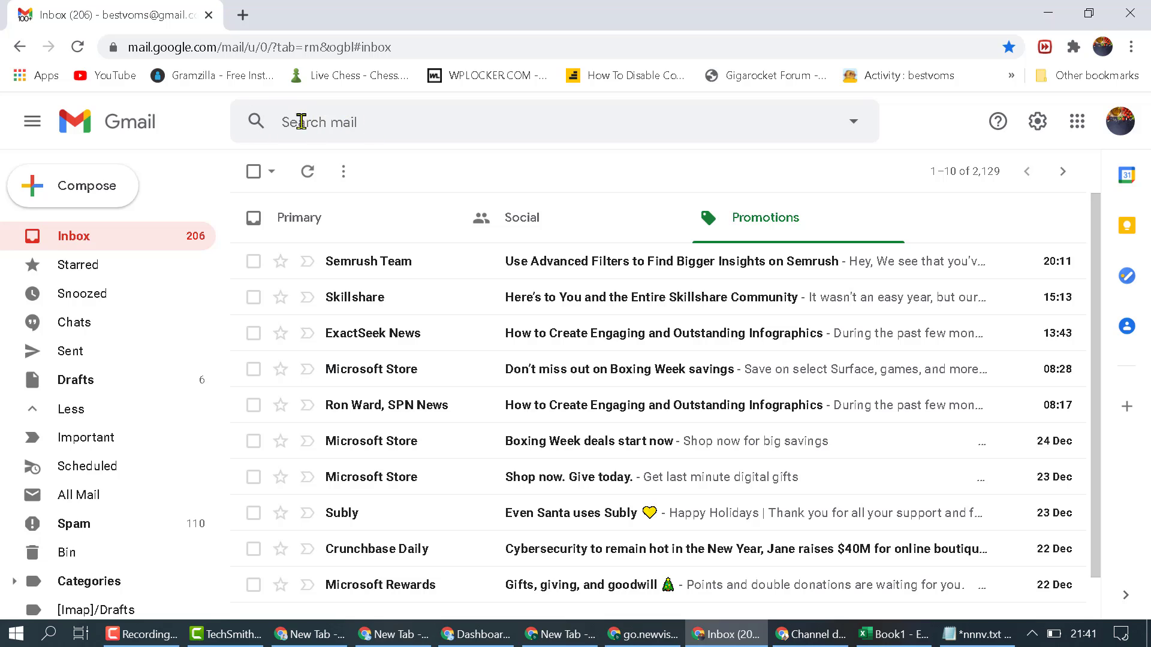
Start a mail search with 'ass', then clear it to leave only suggested people showing.
click(327, 122)
text(m)
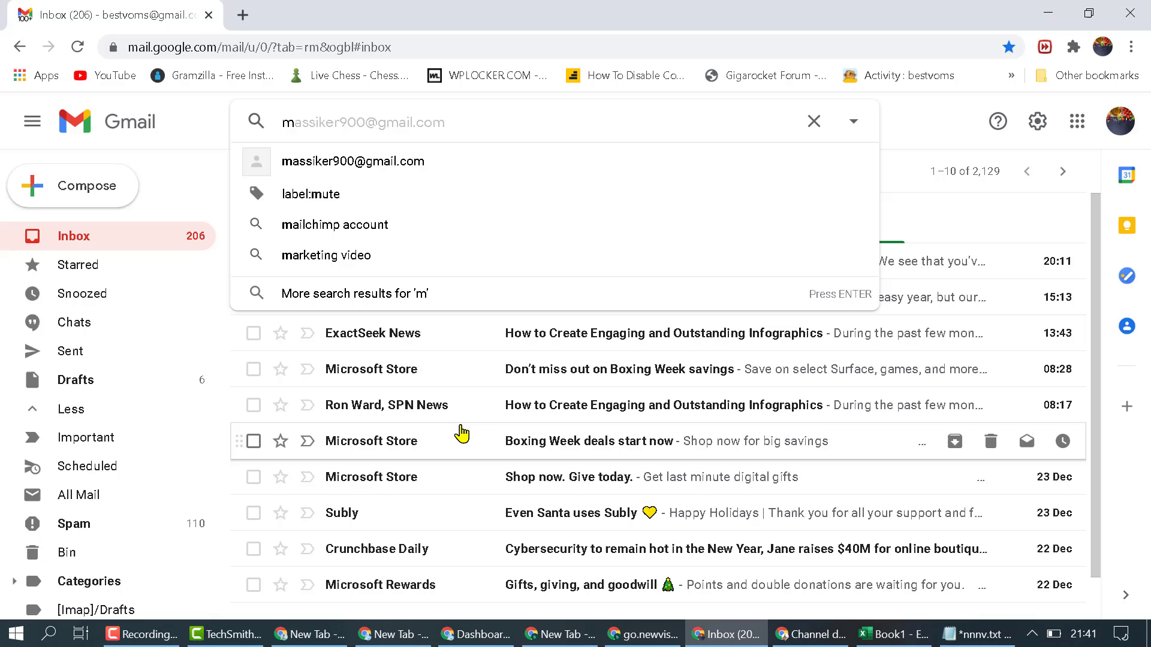
text(ass)
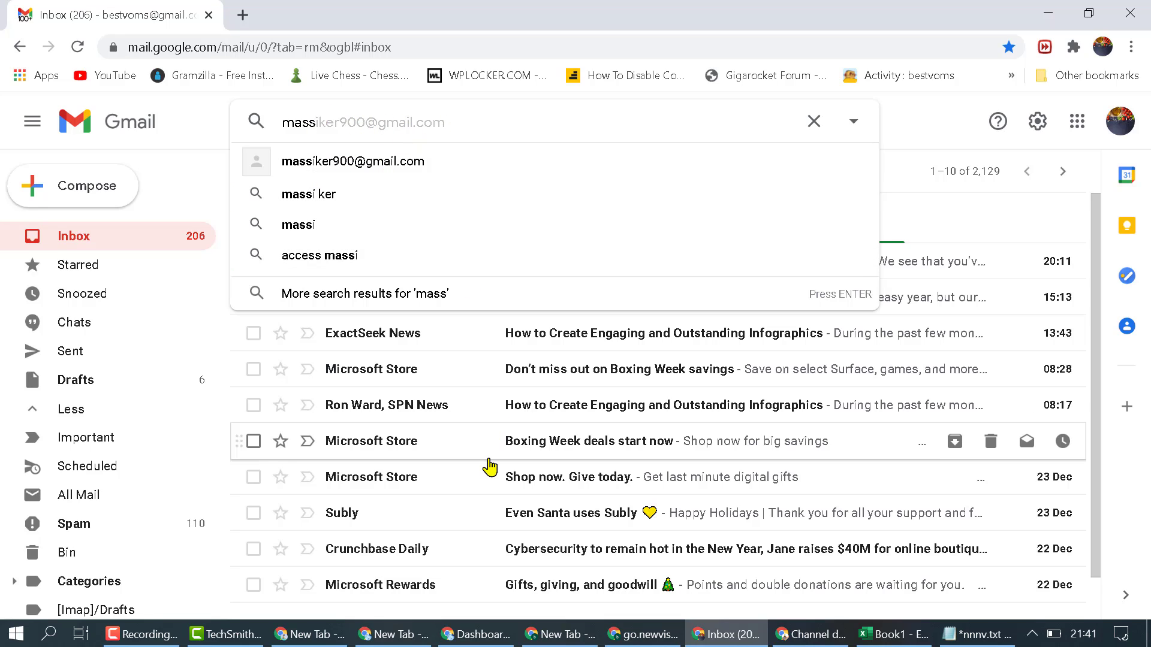
click(812, 120)
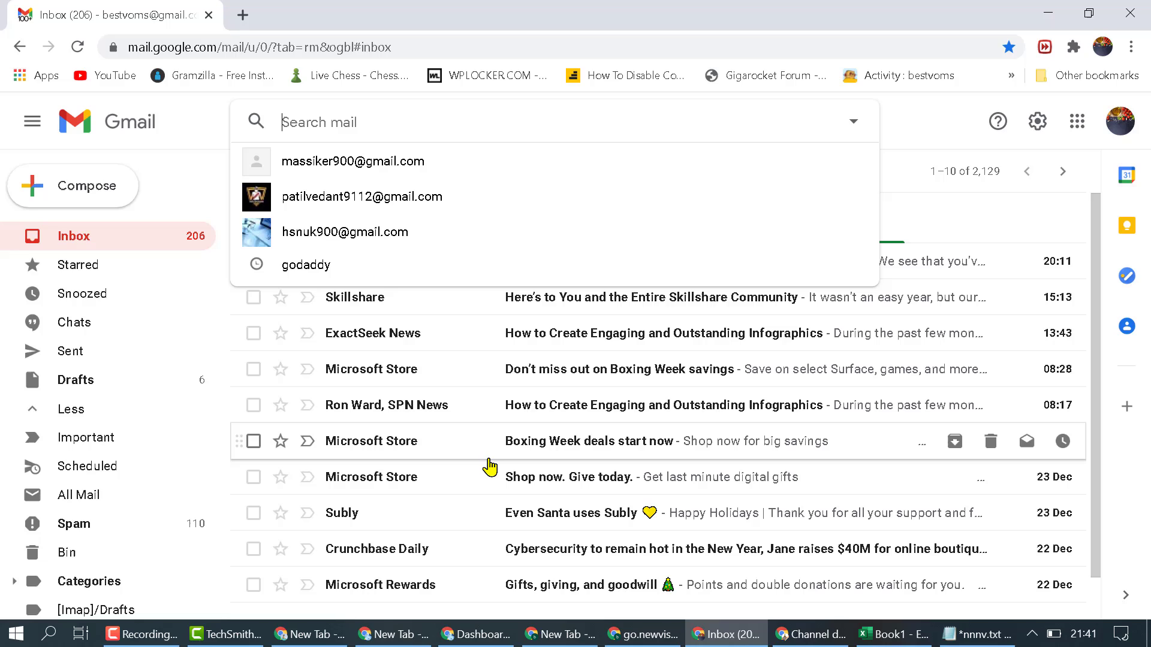
Search 'be' and pick the top suggested contact to list their messages.
text(b)
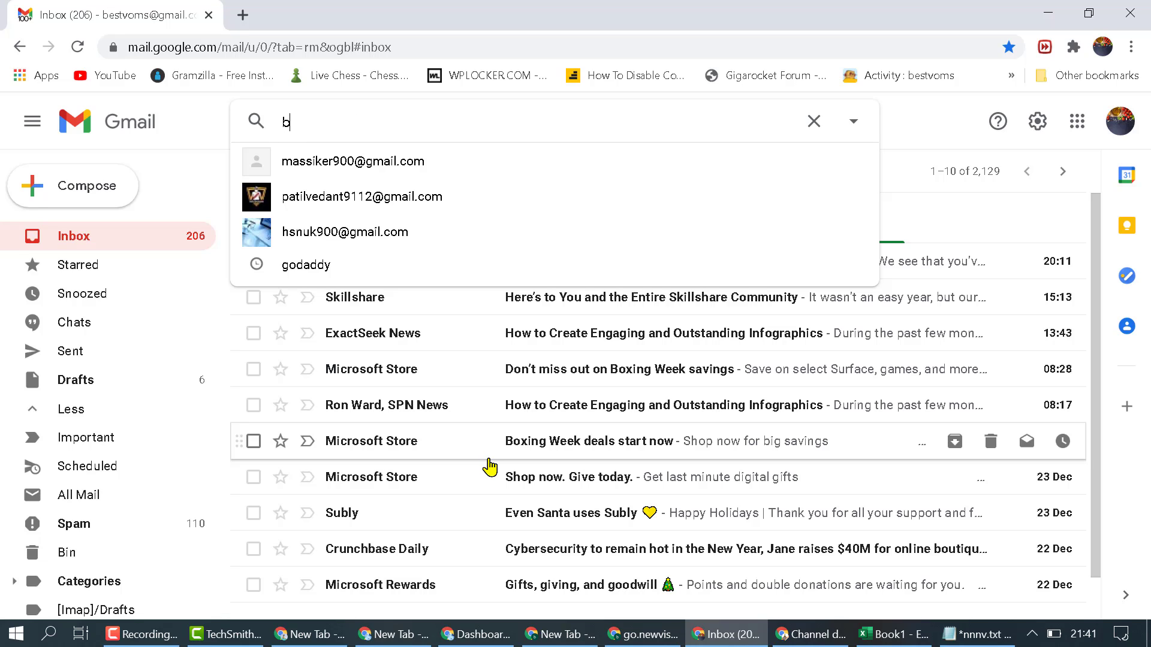
text(es)
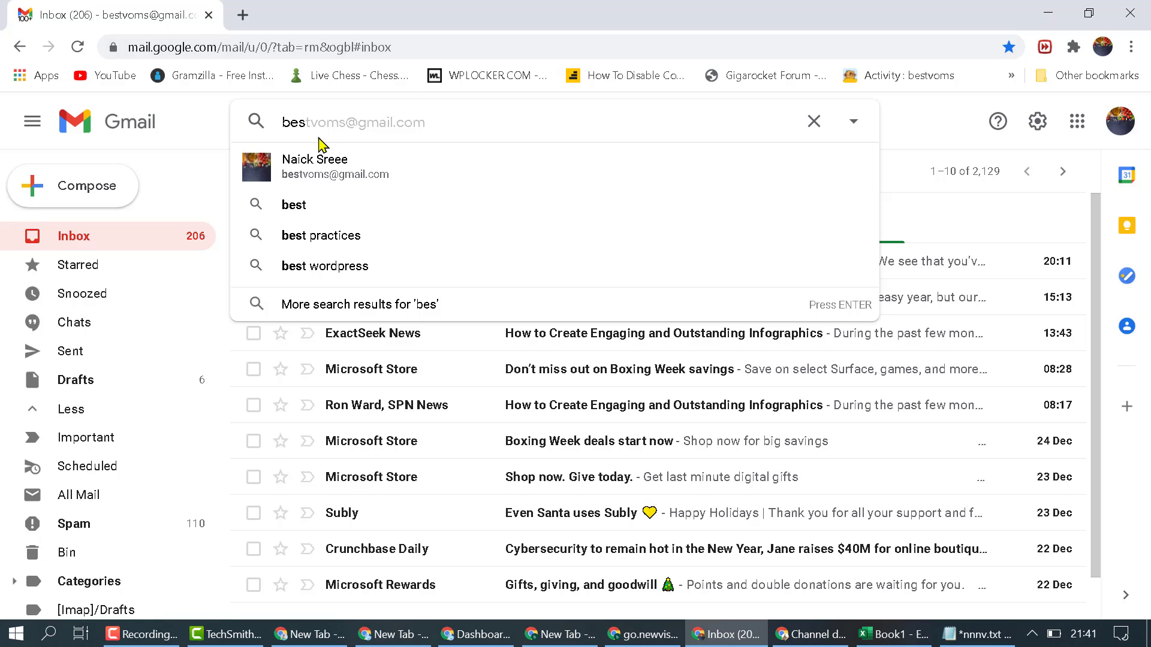
mouse_move(319, 167)
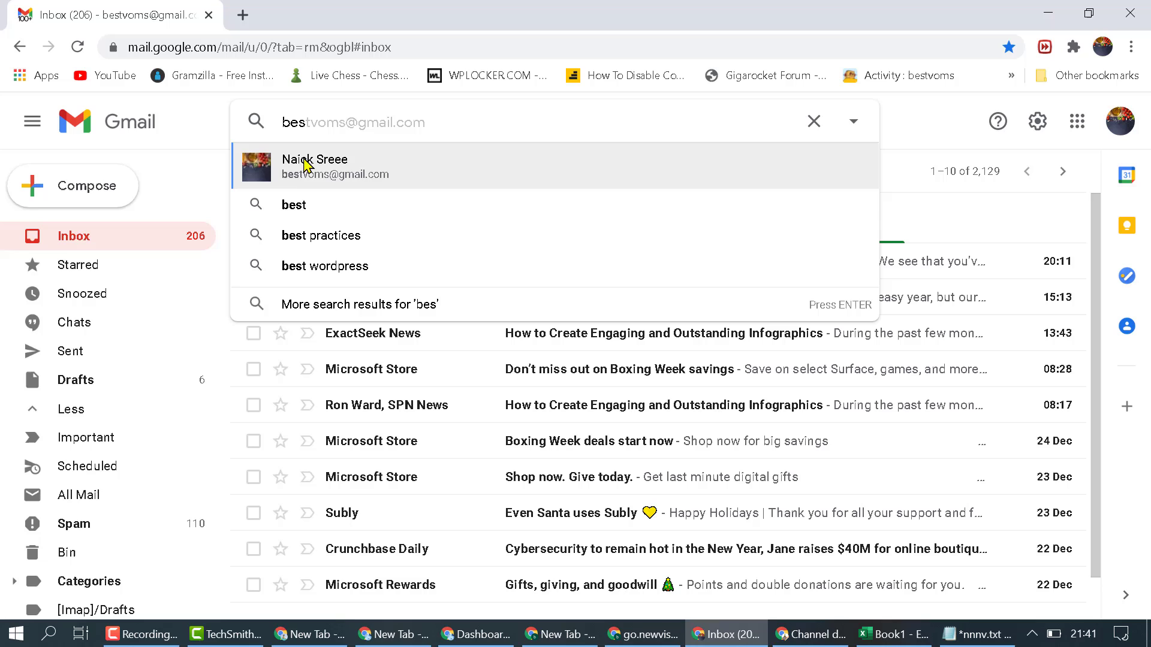
click(323, 167)
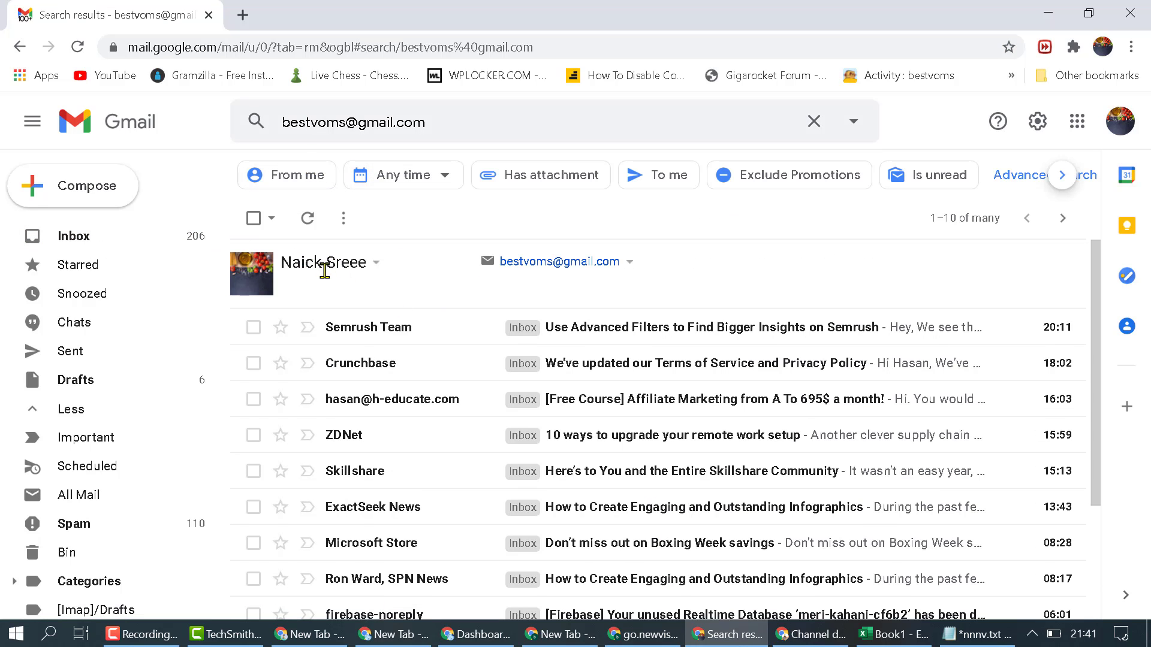
mouse_move(346, 299)
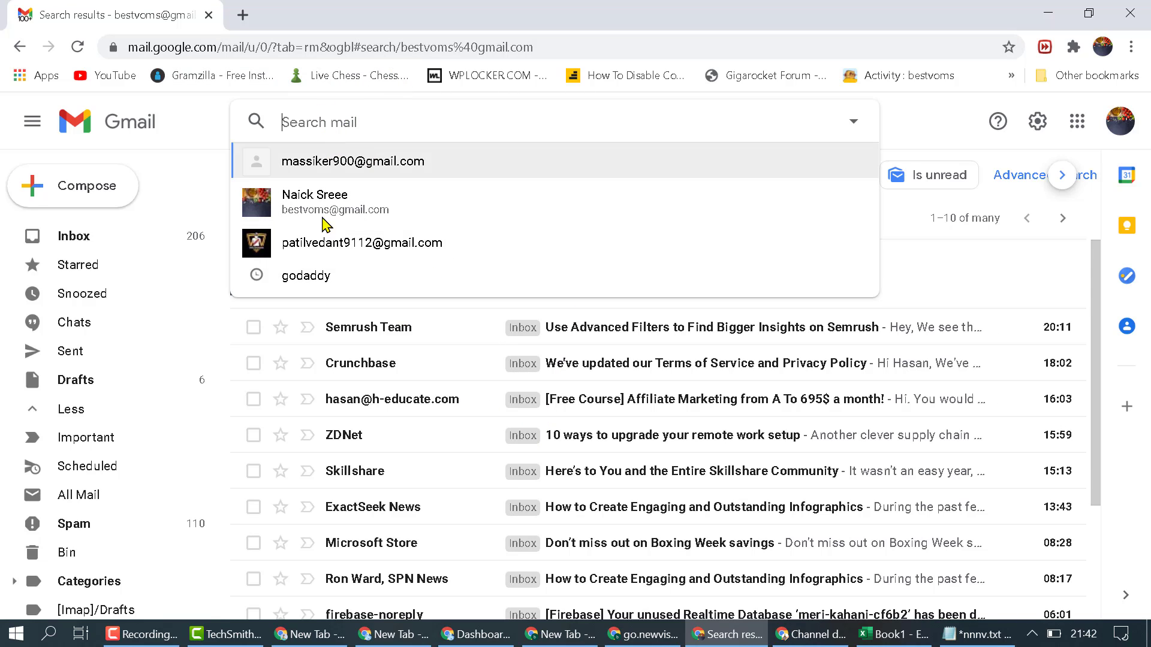
mouse_move(561, 432)
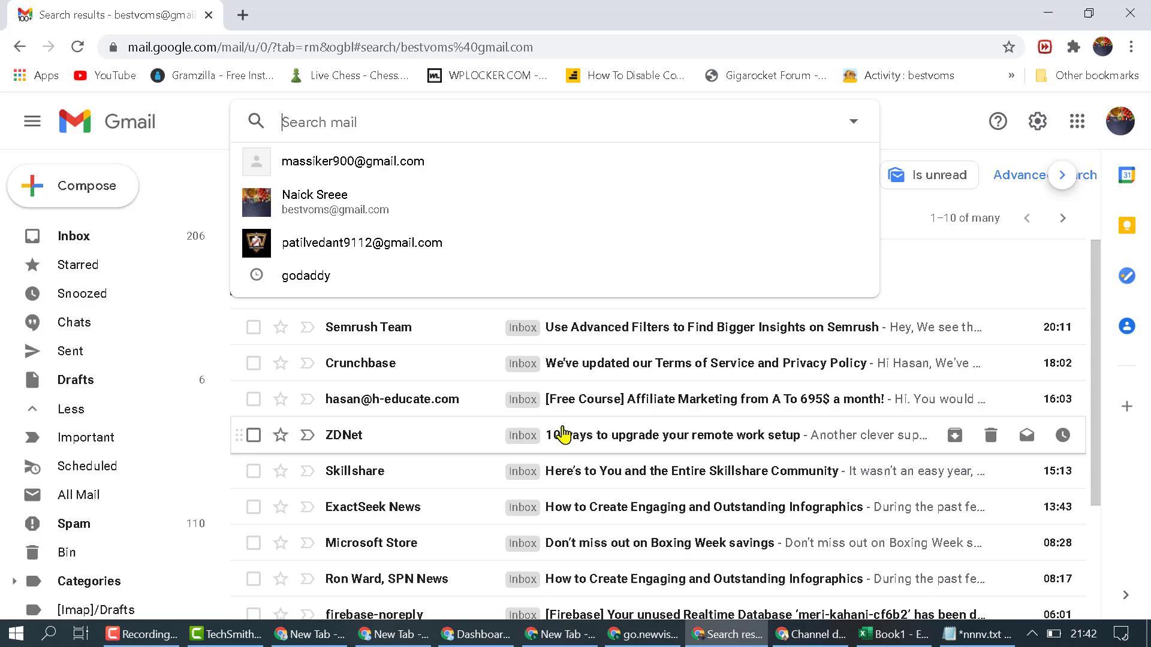
mouse_move(713, 457)
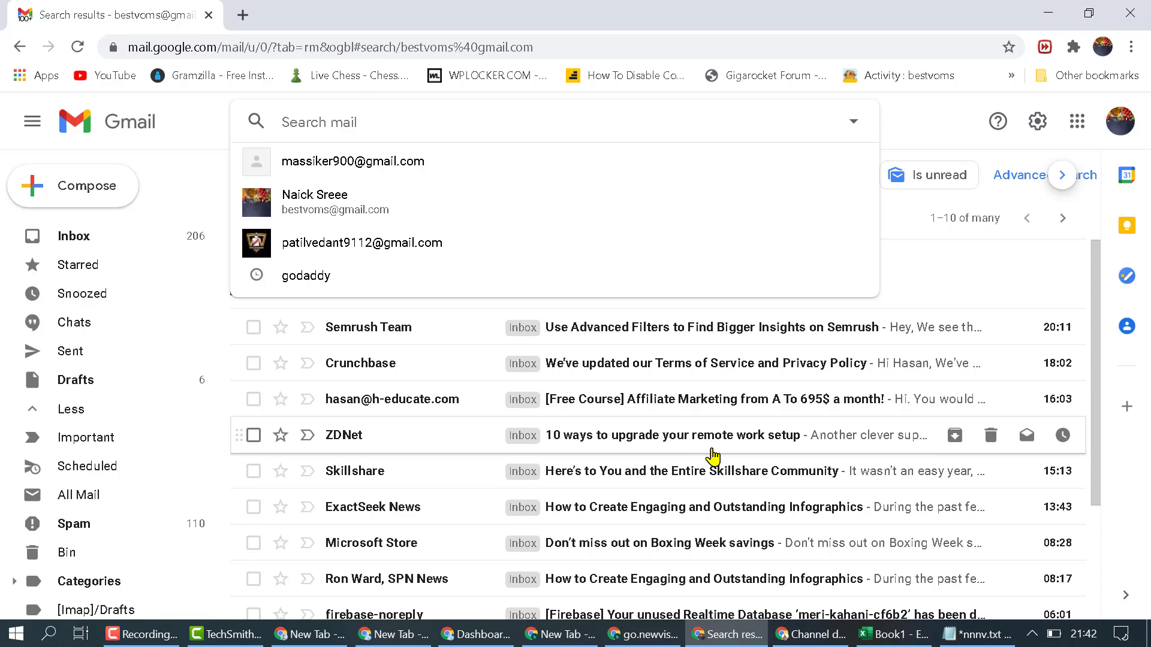
Enter 'n' in the search bar to narrow suggestions to the matching contact.
text(n)
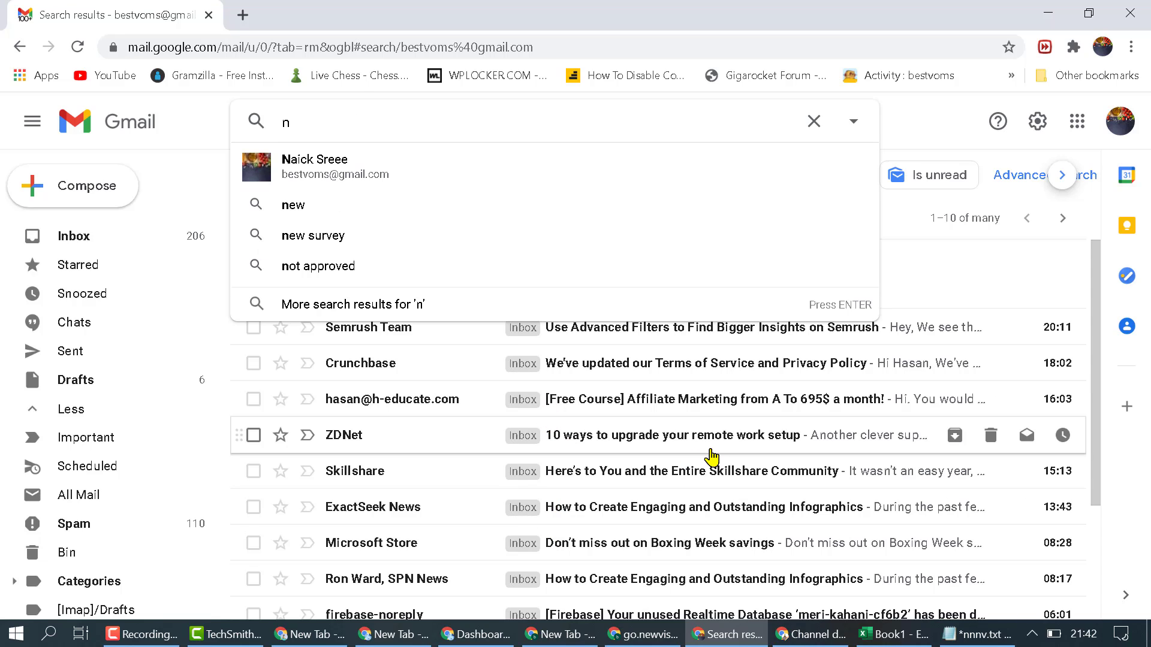